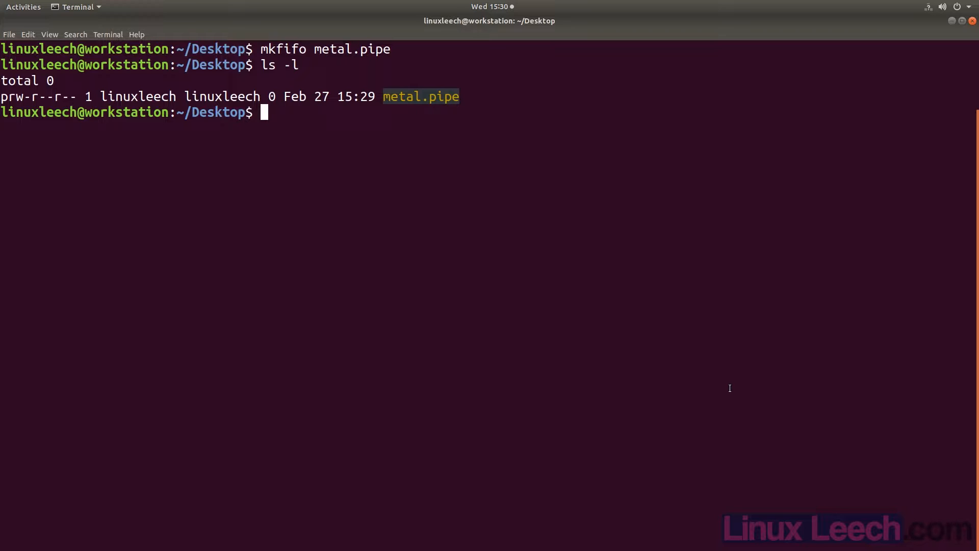
# Create metal2.pipe with read-write permission for all using mkfifo -m a=rw, then start removing it.
pyautogui.write('mk')
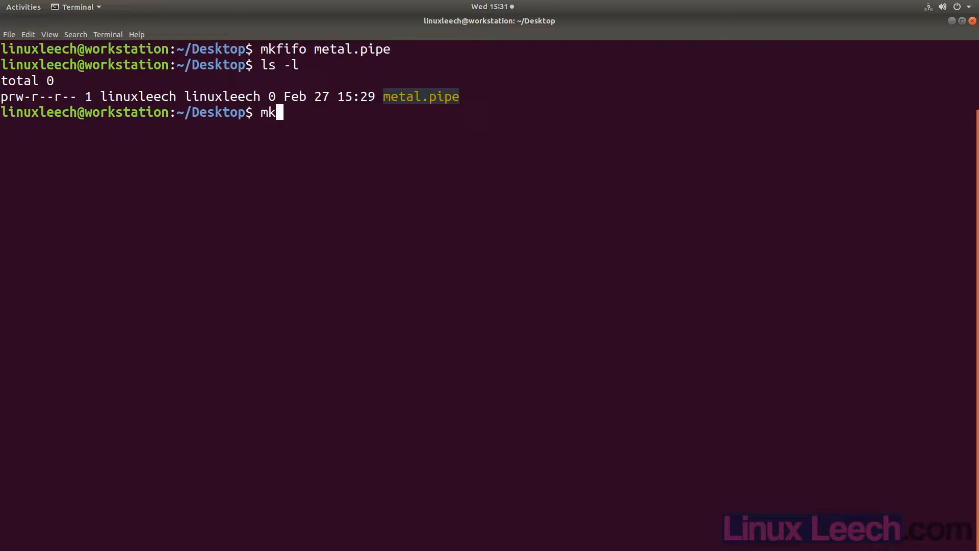
pyautogui.write('fifo -m a=')
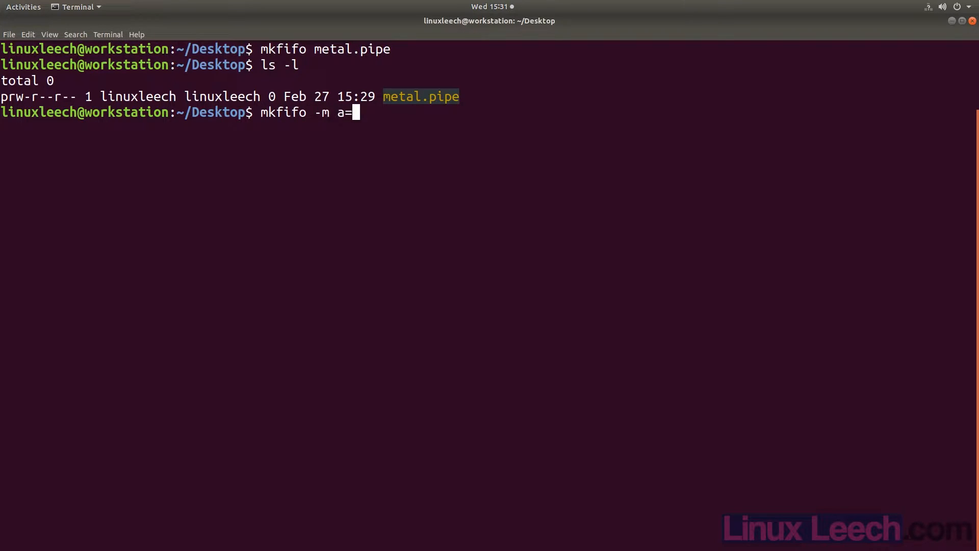
pyautogui.write('rw metal2.pipe')
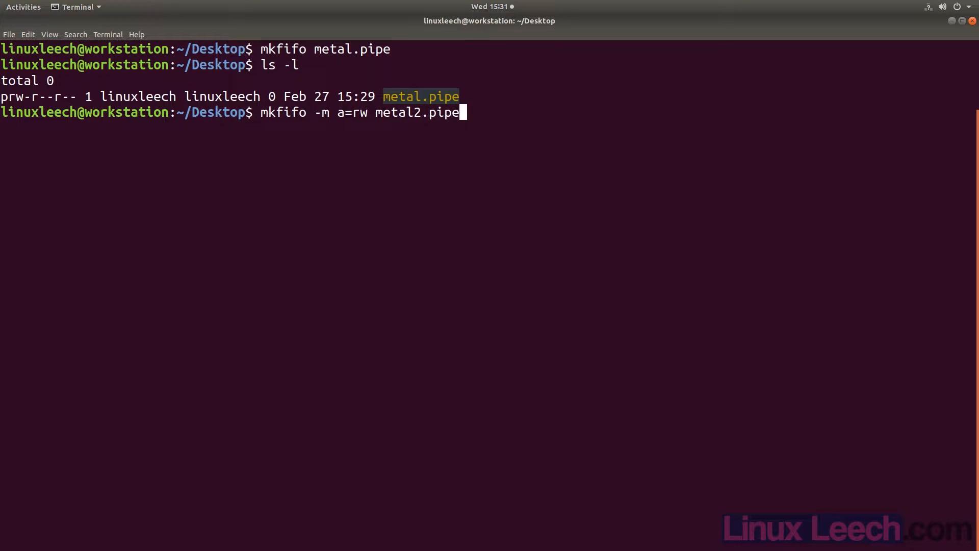
pyautogui.press('Return')
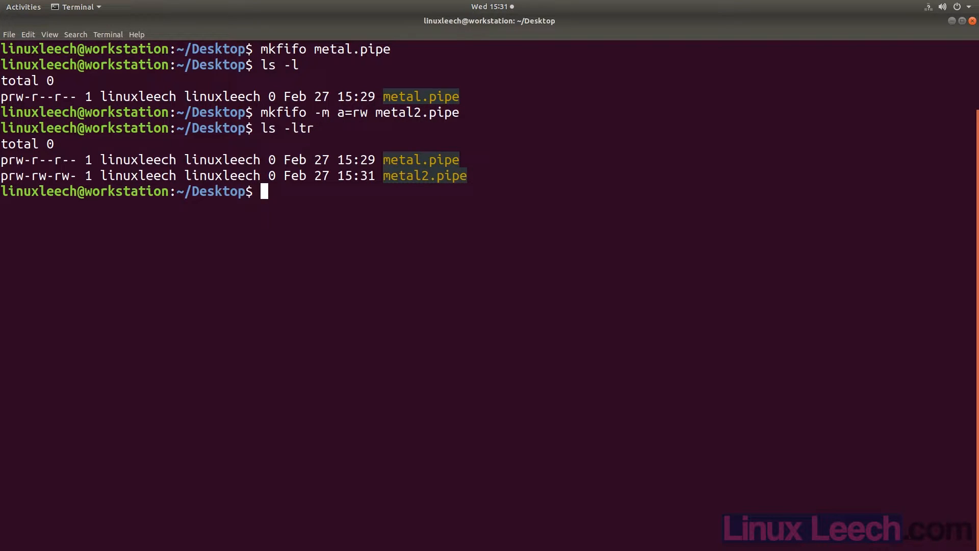
pyautogui.write('rm metal2.pip')
pyautogui.write('ls -ltr')
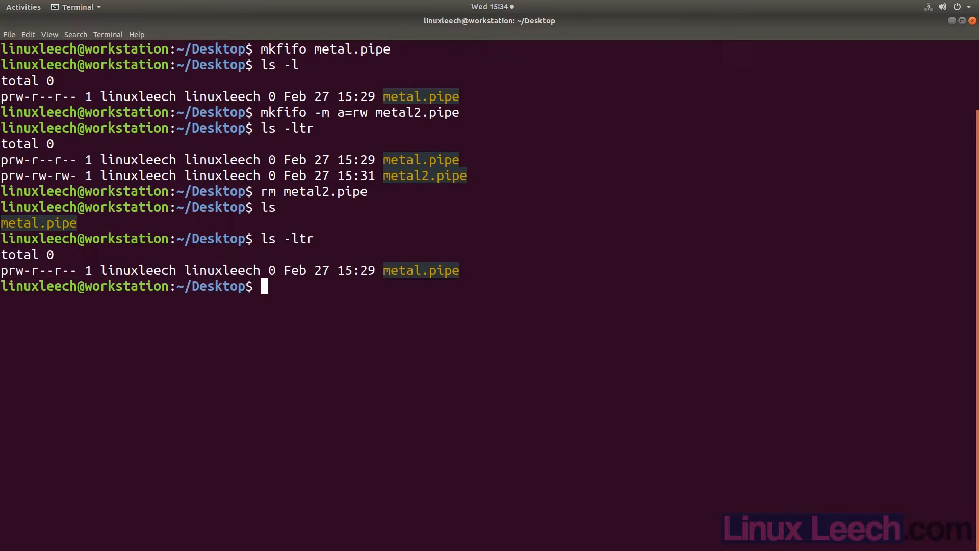
# Write 'hello world' into metal.pipe and read it with cat in a second terminal.
pyautogui.write('echo hello')
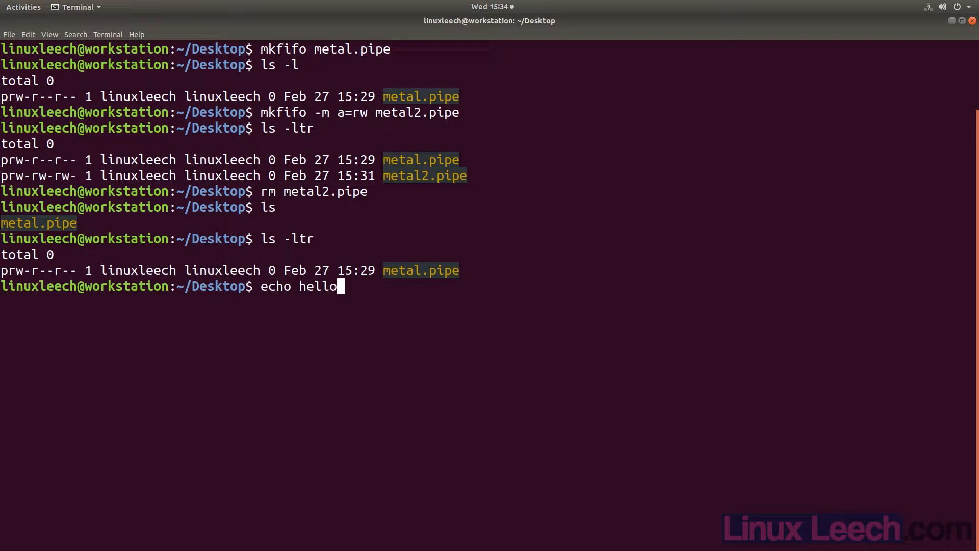
pyautogui.write('world > metal.pipe')
pyautogui.write('cat metal.pipe')
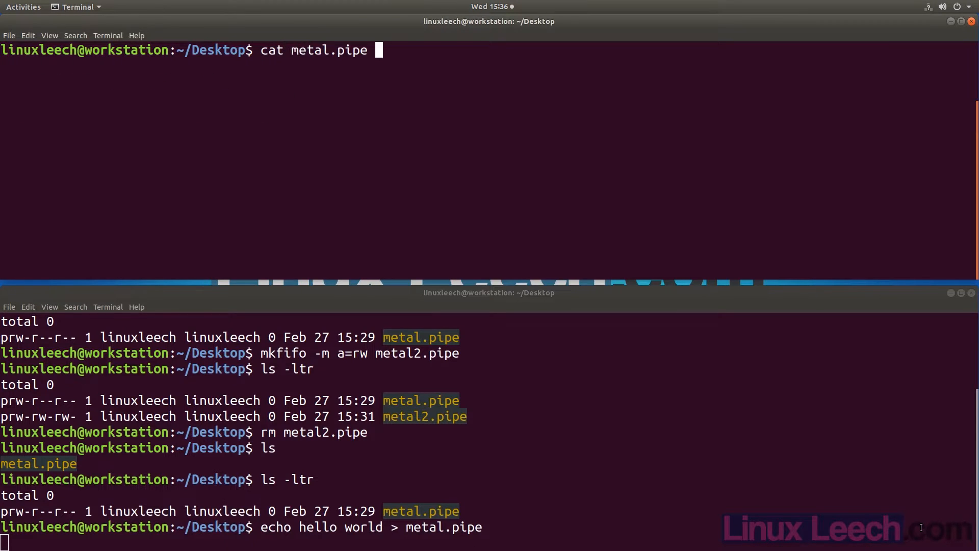
pyautogui.press('Return')
pyautogui.write('cat metal.pip')
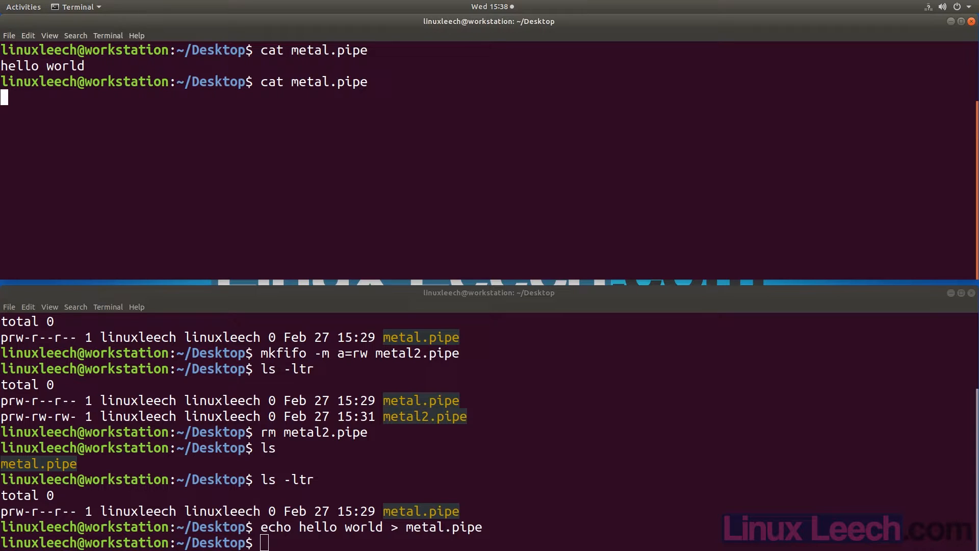
# Write 'hello' into metal.pipe so the other terminal's reader prints it.
pyautogui.write('echo hello')
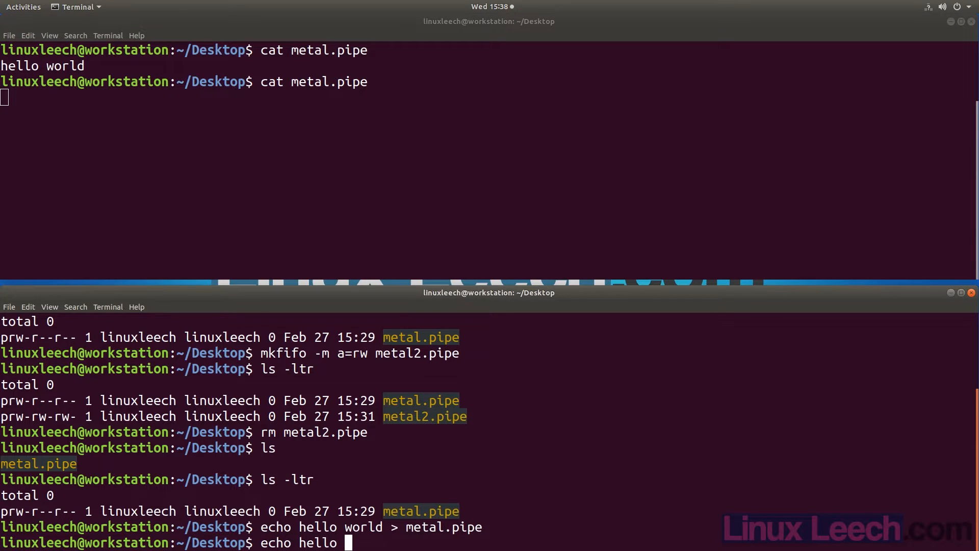
pyautogui.press('Return')
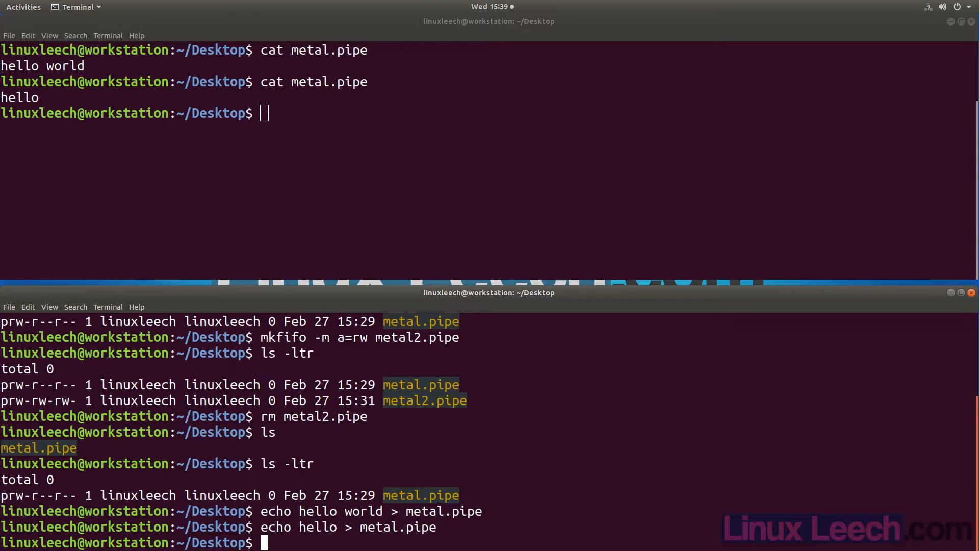
pyautogui.moveTo(898, 132)
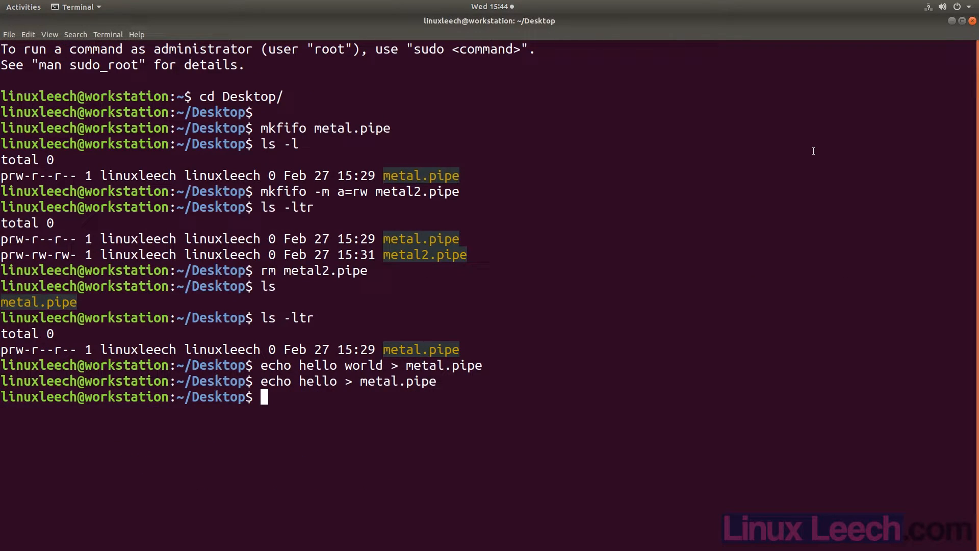
# Loop seq 30 into metal.pipe in the background, interrupt the reader, and check jobs for broken pipe.
pyautogui.write('PS1#">"')
pyautogui.write('for')
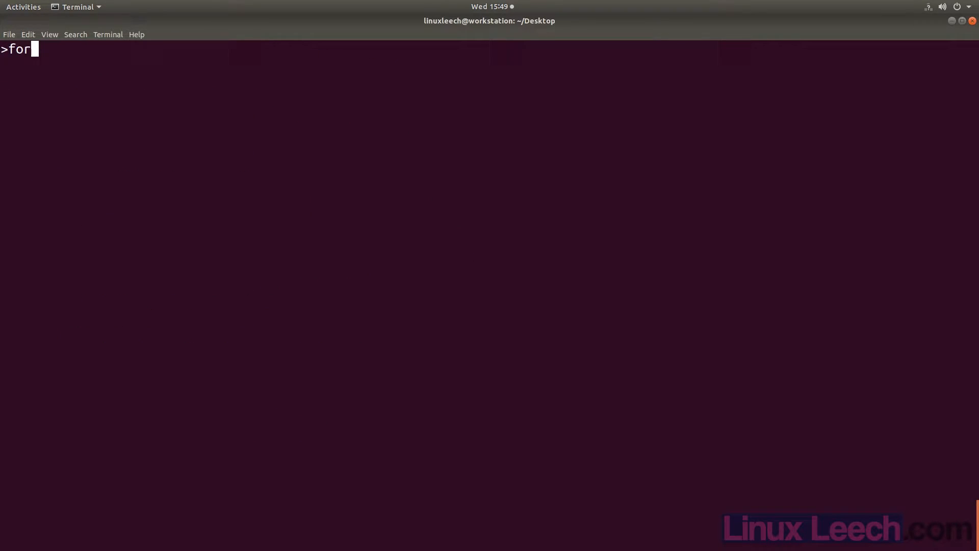
pyautogui.write('i in `')
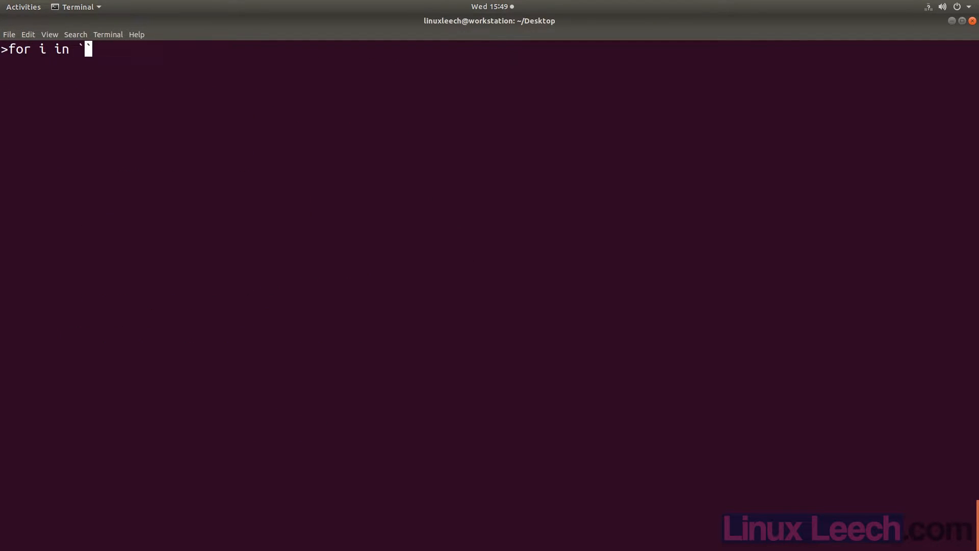
pyautogui.write('seq 30`; do echo')
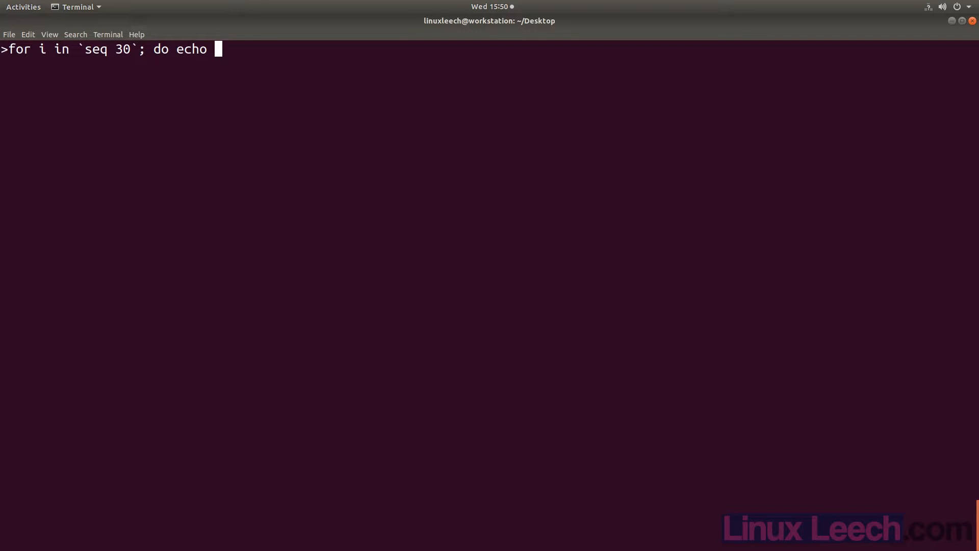
pyautogui.write('$i; sleep')
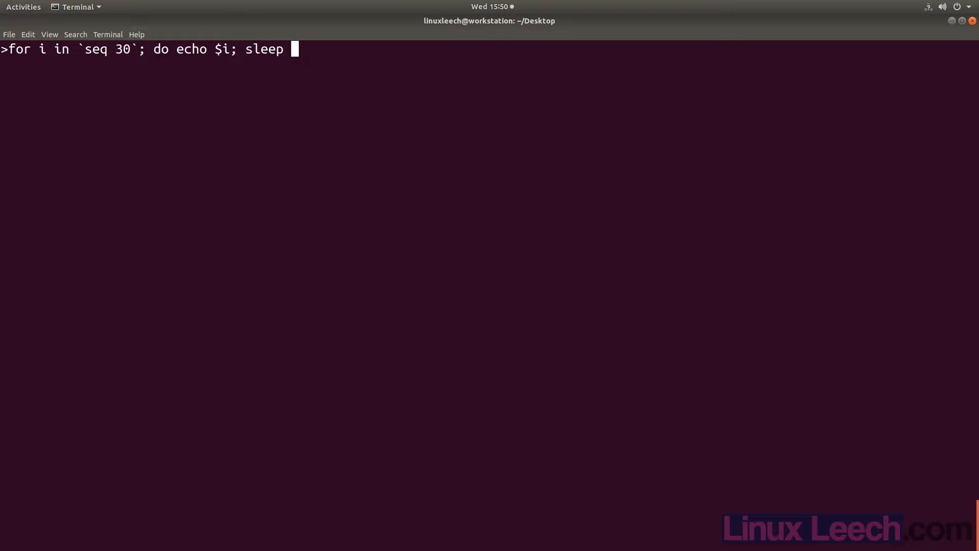
pyautogui.write('1; done > metal.pipe &')
pyautogui.write('cat meta')
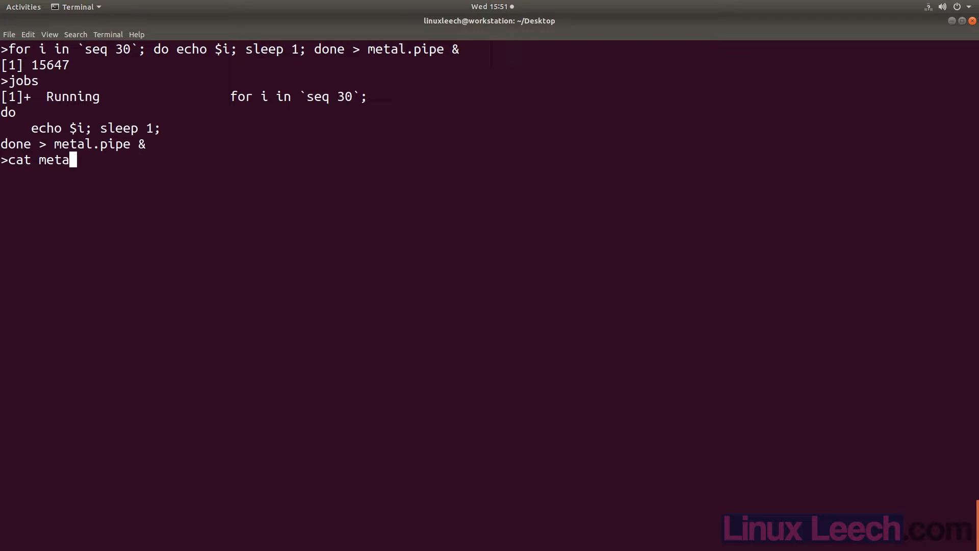
pyautogui.press('Return')
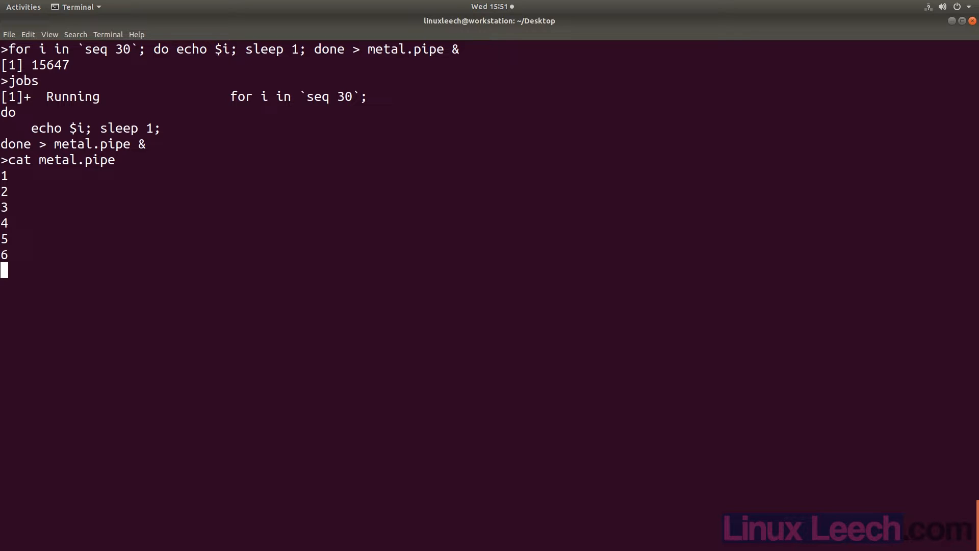
pyautogui.press('ctrl+c')
pyautogui.write('jobs')
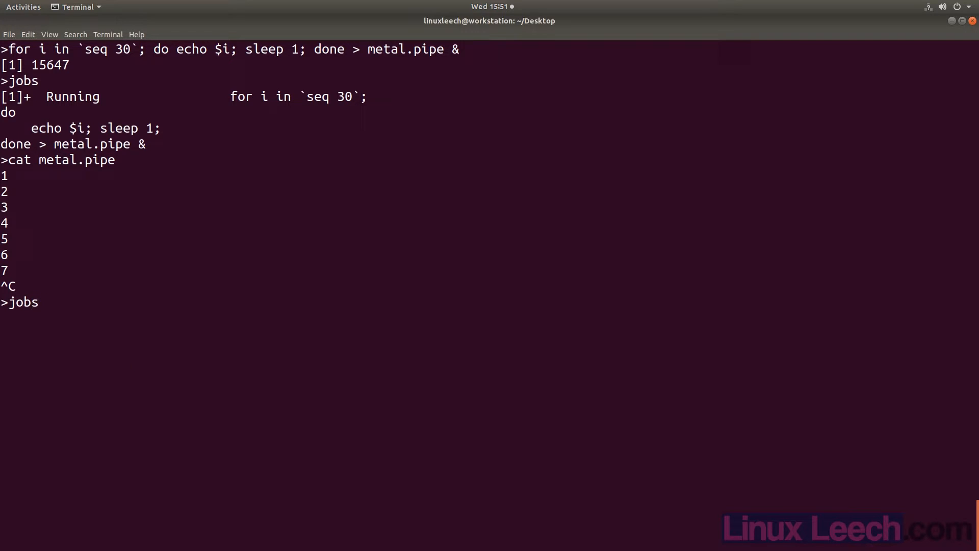
pyautogui.press('Return')
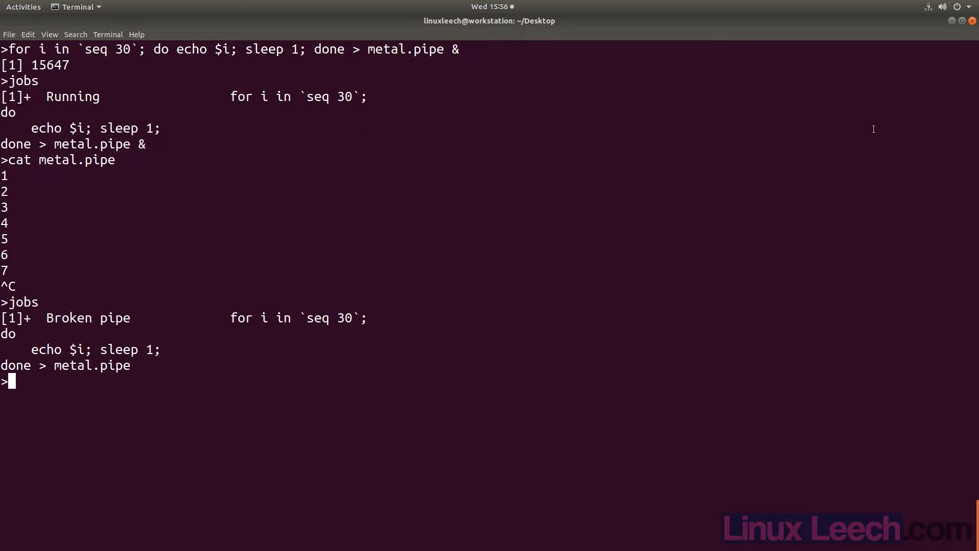
# Open metal.pipe for both reading and writing with cat <> metal.pipe.
pyautogui.write('cat')
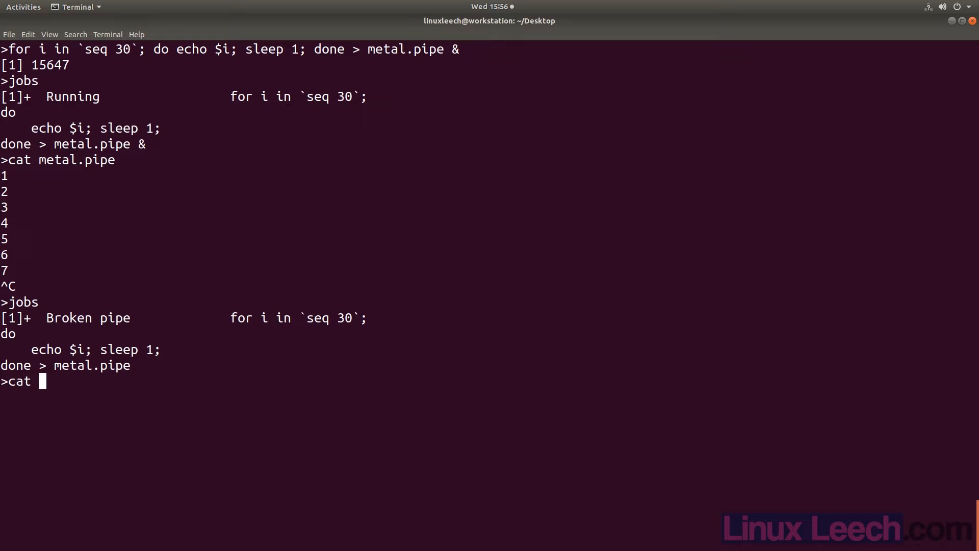
pyautogui.write('<> metal.pipe')
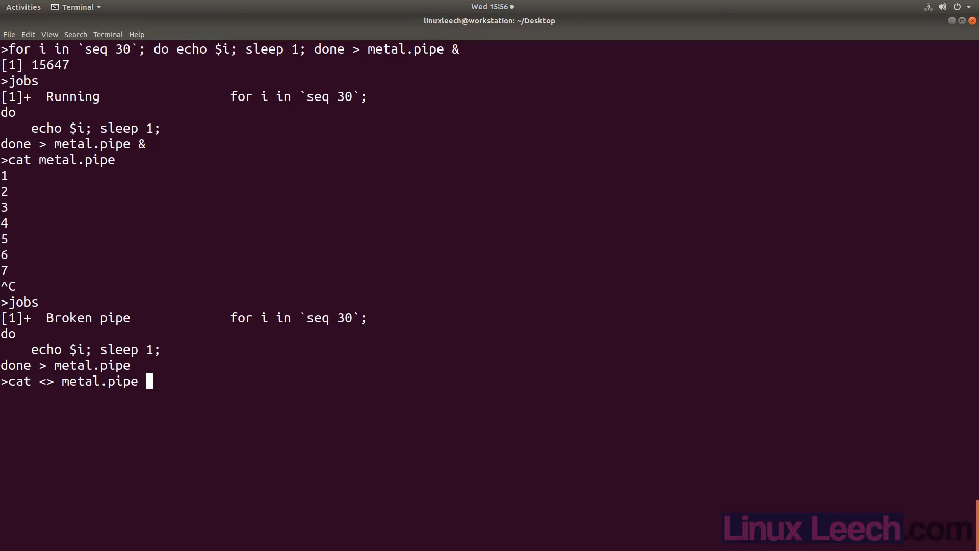
pyautogui.press('Return')
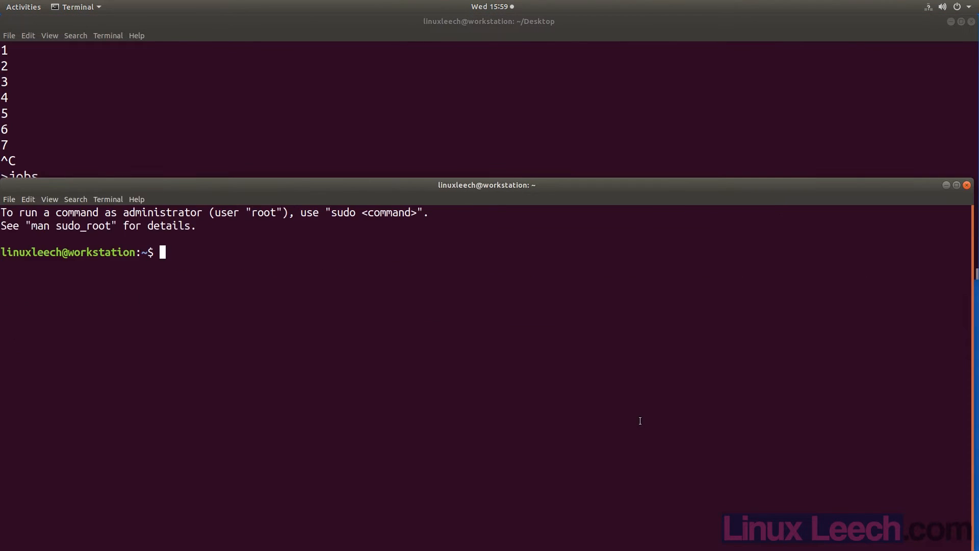
# Move into Desktop and start a background loop writing numbers 10–20 into metal.pipe.
pyautogui.write('cd')
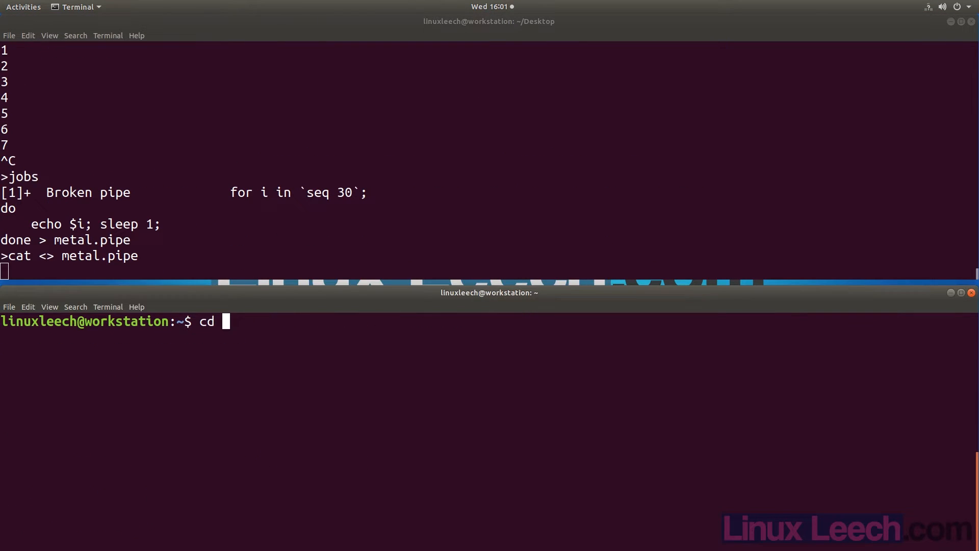
pyautogui.press('Return')
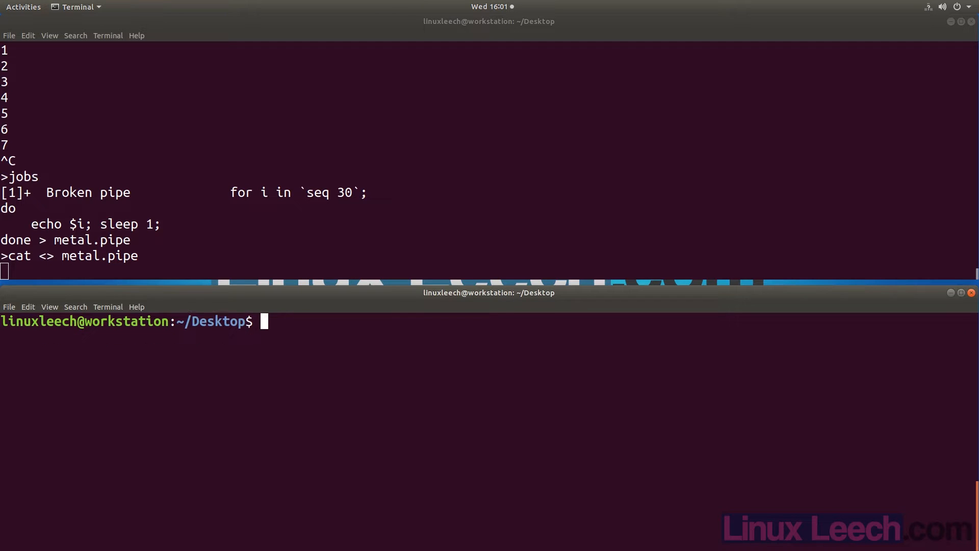
pyautogui.write('for i in `seq')
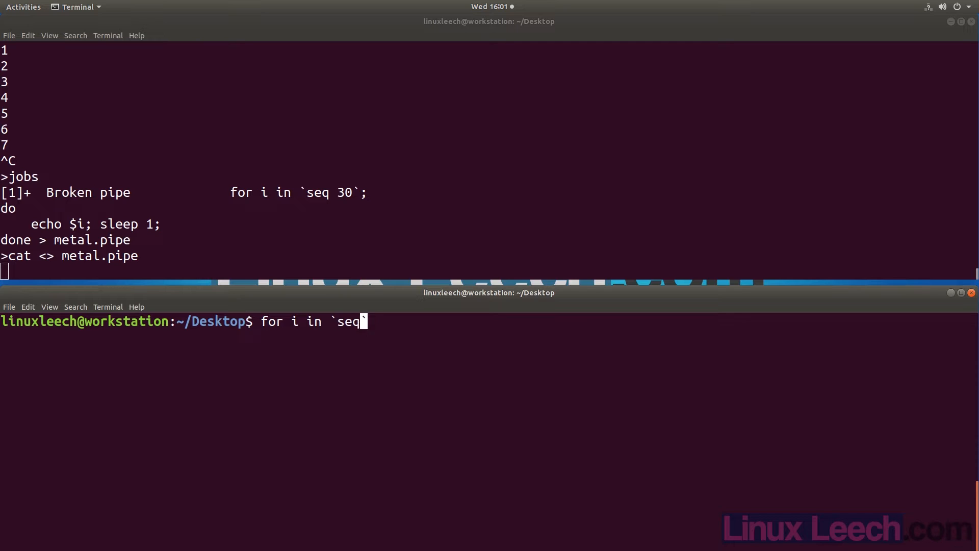
pyautogui.write('10 20`;')
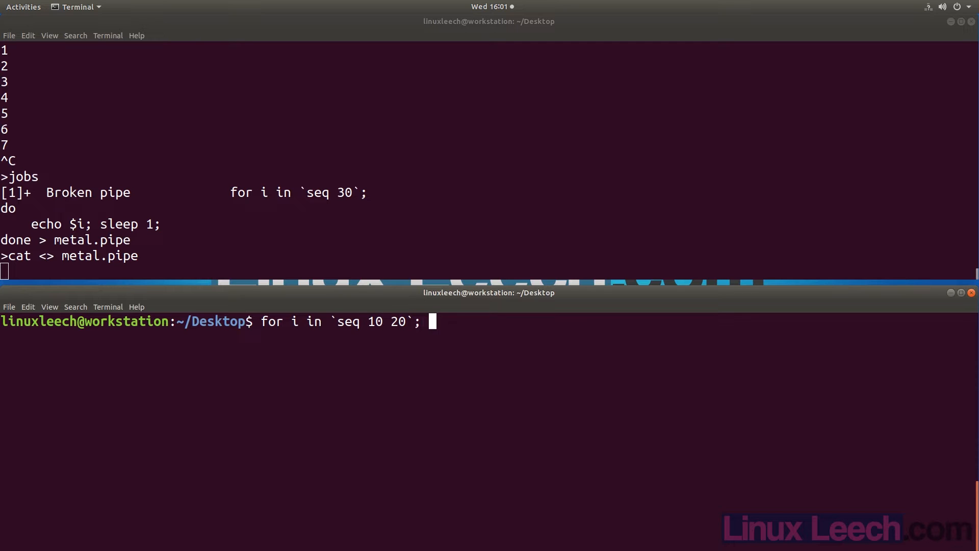
pyautogui.write('do echo $')
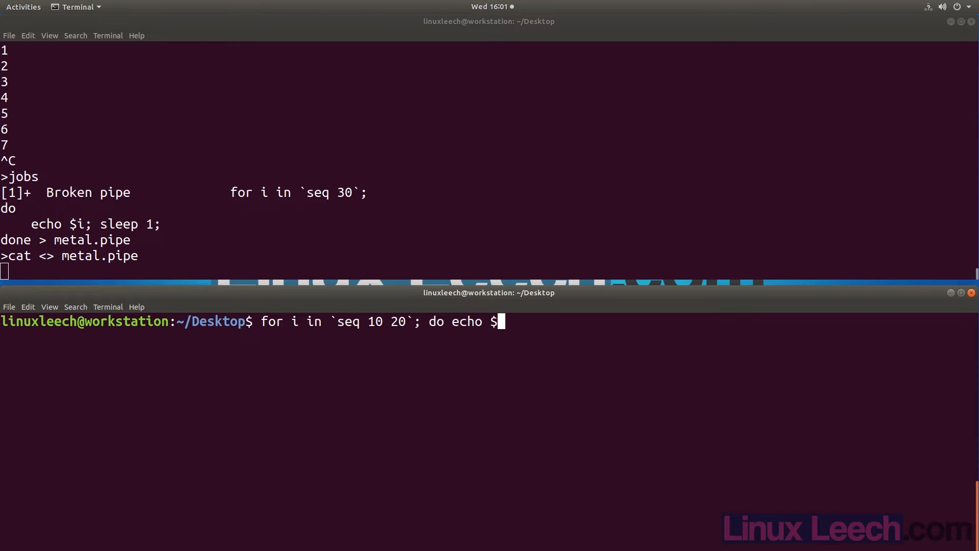
pyautogui.write('i; sleep')
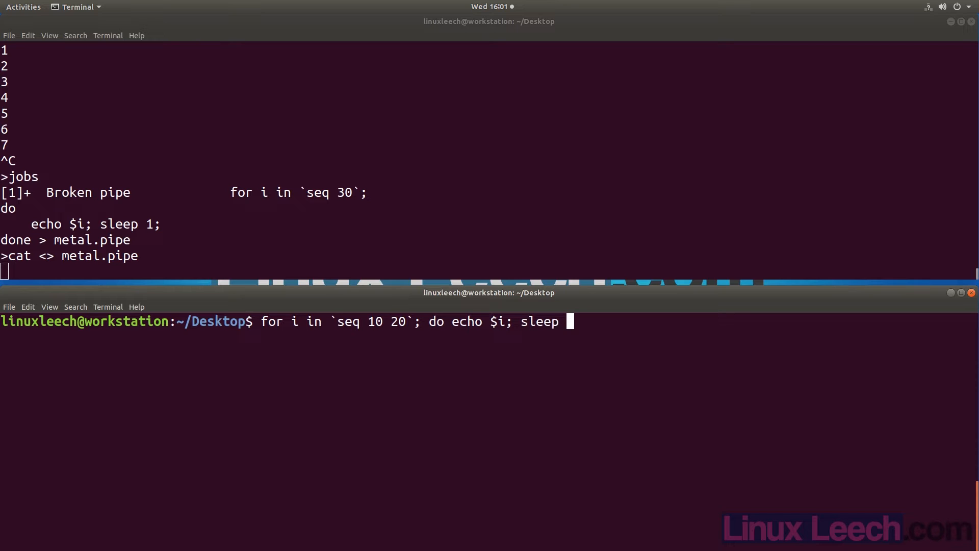
pyautogui.write('1; done')
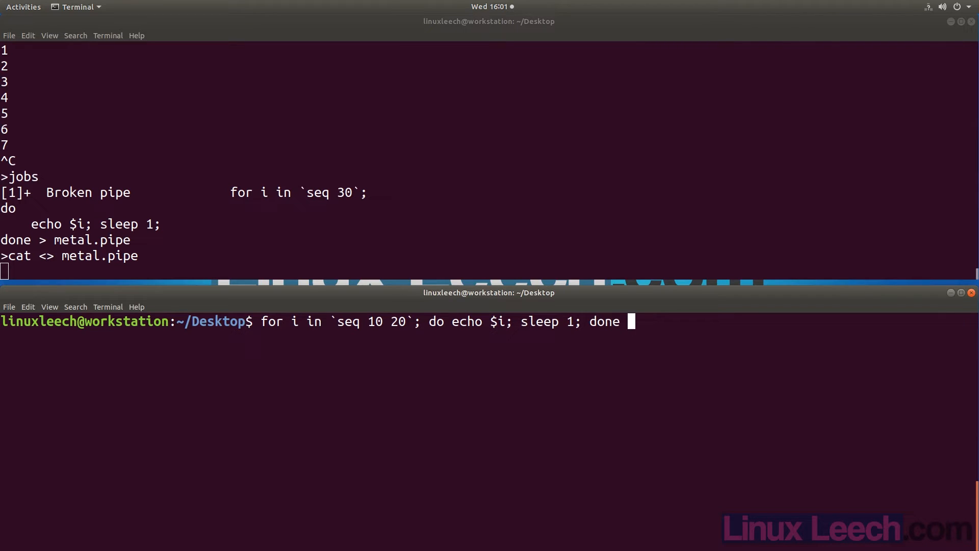
pyautogui.write('> metal.pipe &')
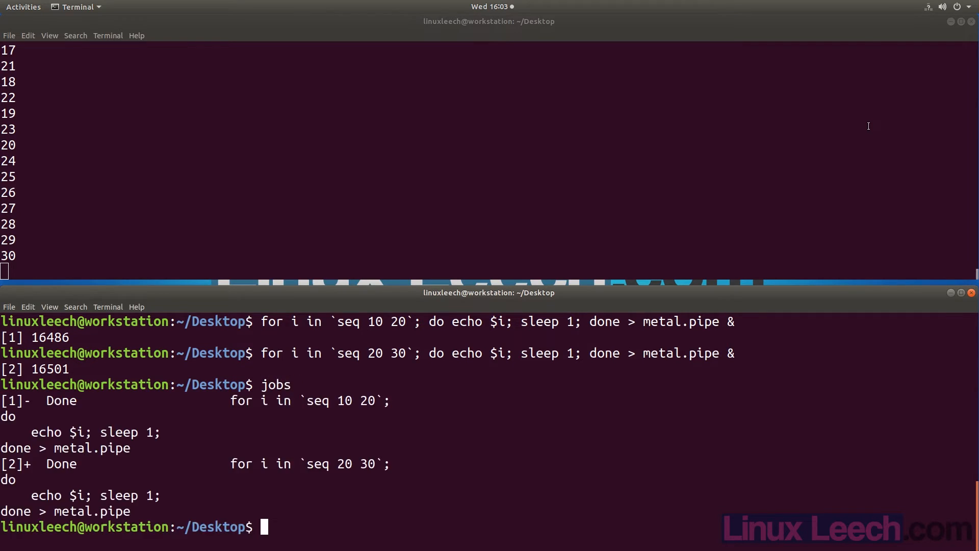
pyautogui.press('Return')
pyautogui.write('cd Des')
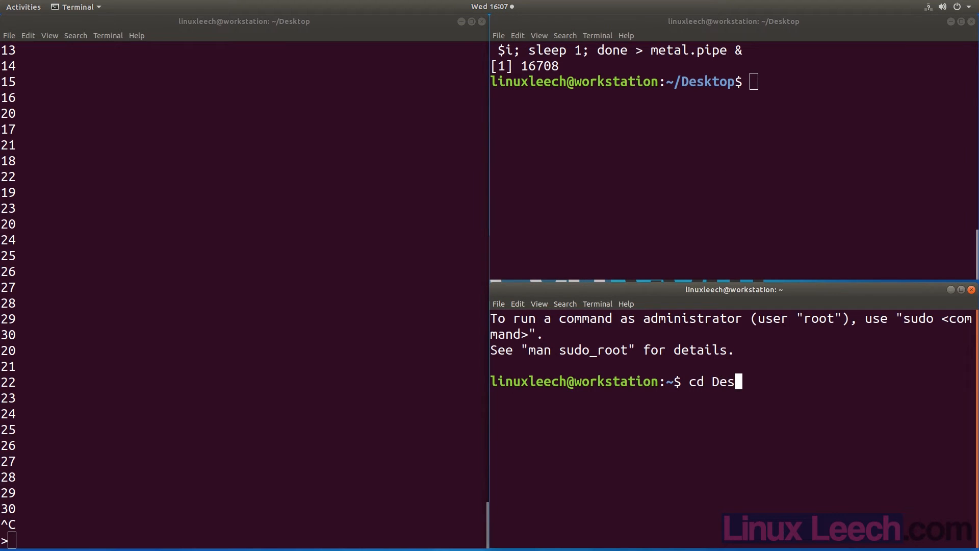
# Move the new terminal into Desktop and run cat <> metal.pipe as another reader.
pyautogui.press('Return')
pyautogui.write('cat <')
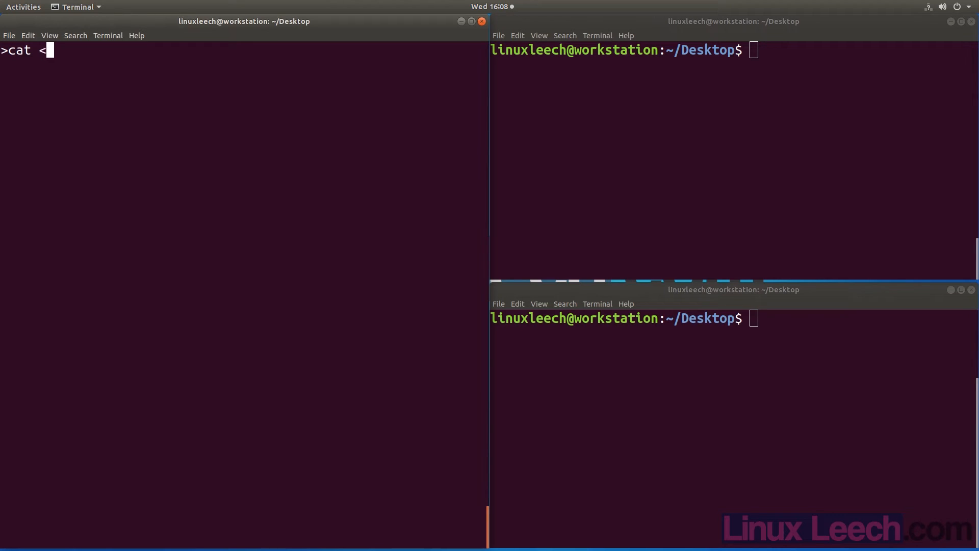
pyautogui.write('> metal.pipe')
pyautogui.click(735, 318)
pyautogui.write('cat <')
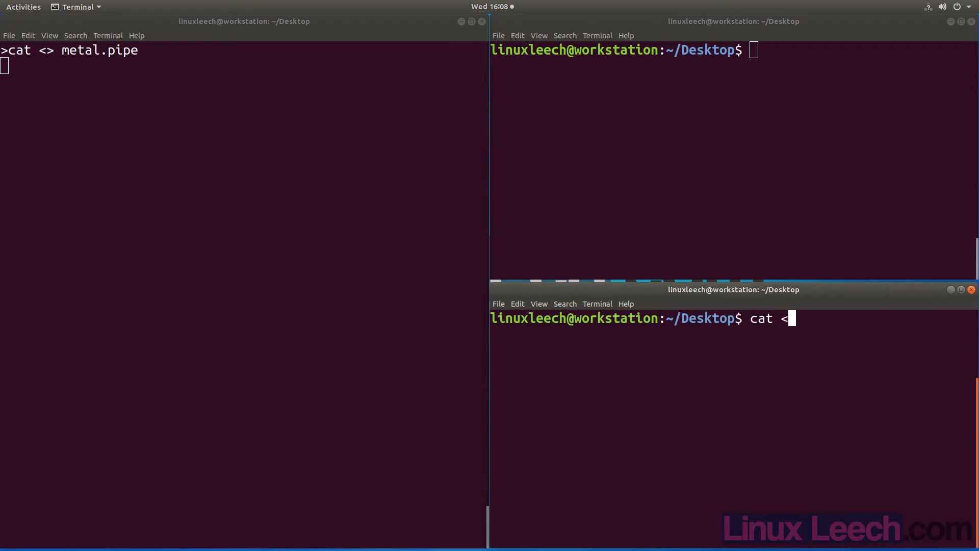
pyautogui.write('> metal.pipe')
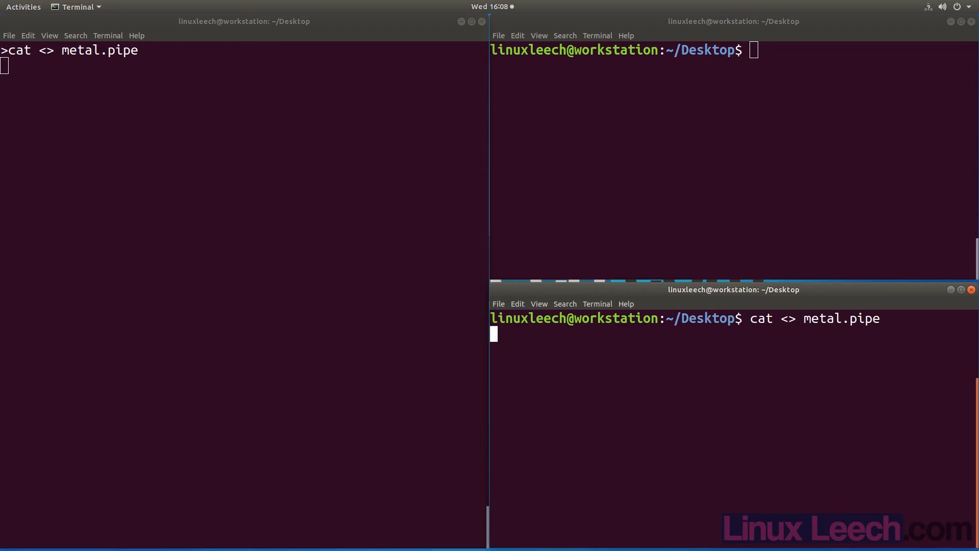